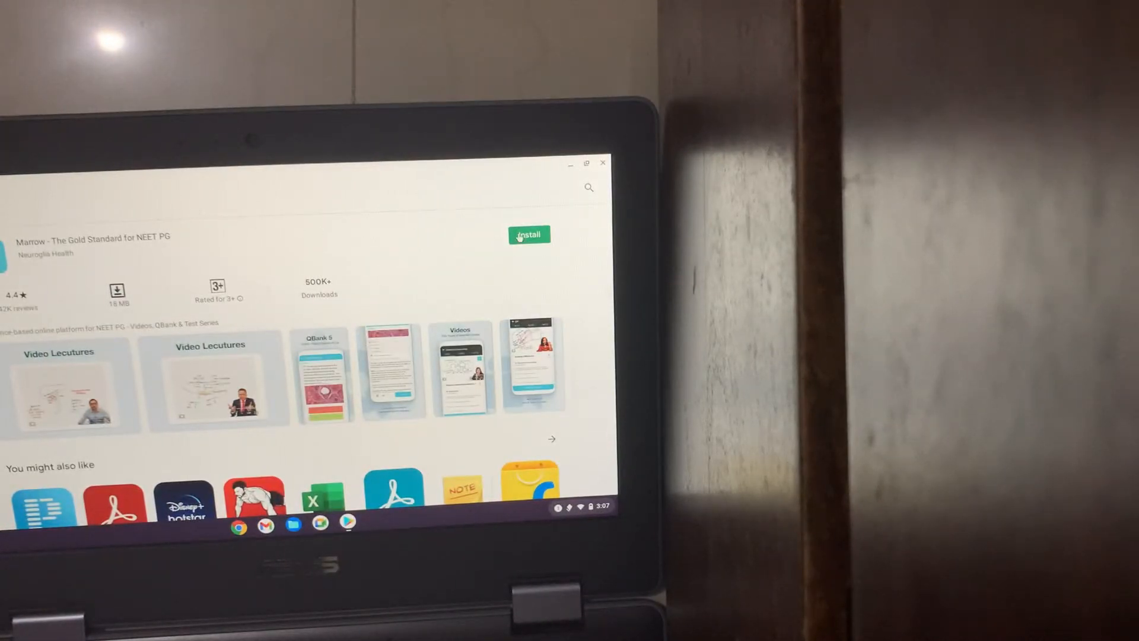
Install the Marrow - The Gold Standard for NEET PG app from its Play Store page.
{"action": "left_click", "coordinate": [528, 235]}
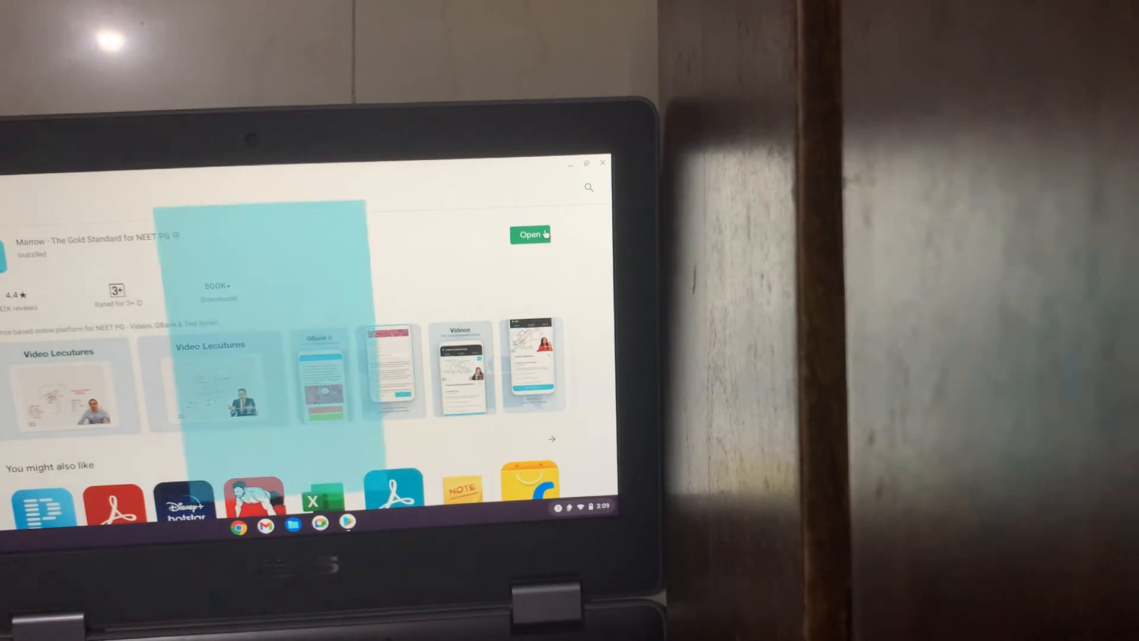
Open the installed Marrow app from its Play Store listing.
{"action": "left_click", "coordinate": [530, 234]}
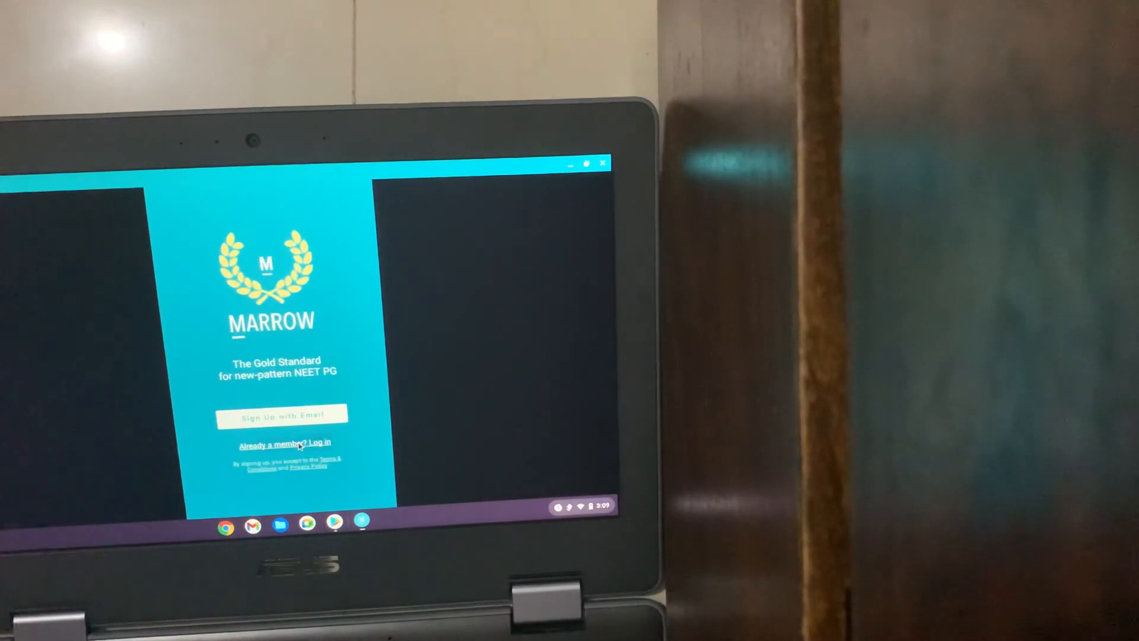
Choose 'Already a member? Log in' to reach the Email ID login form.
{"action": "left_click", "coordinate": [285, 443]}
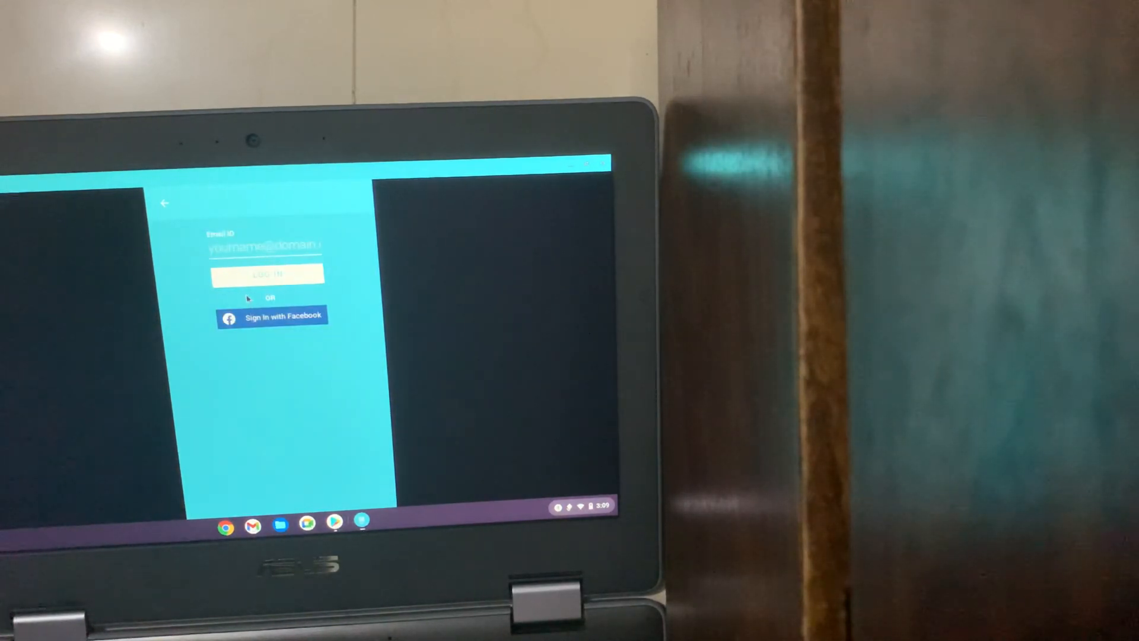
{"action": "mouse_move", "coordinate": [565, 193]}
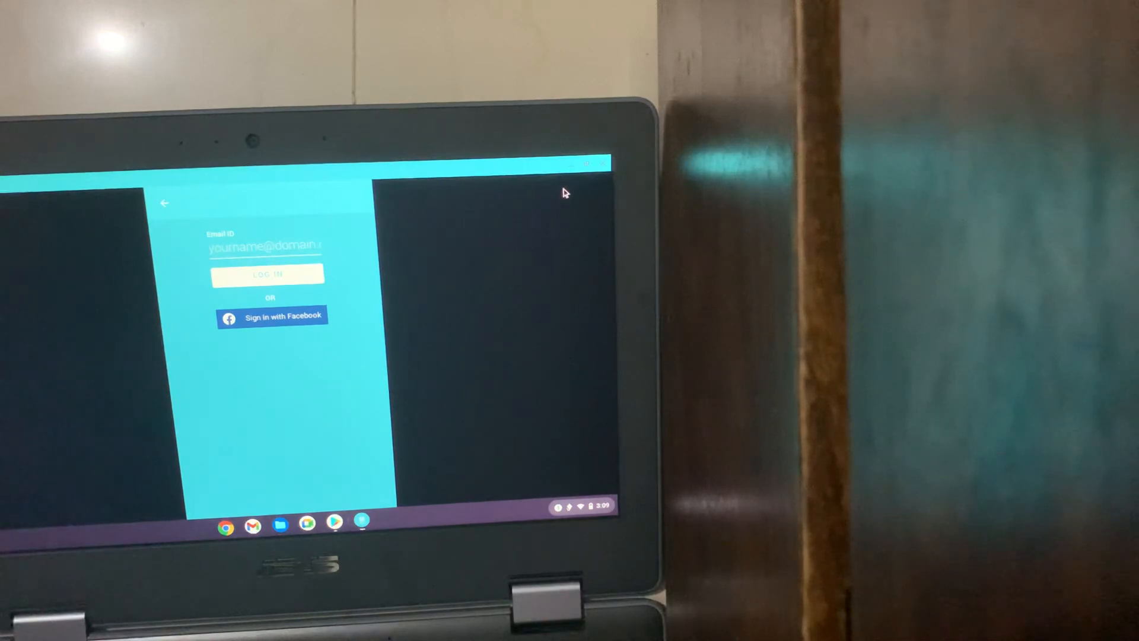
{"action": "mouse_move", "coordinate": [189, 172]}
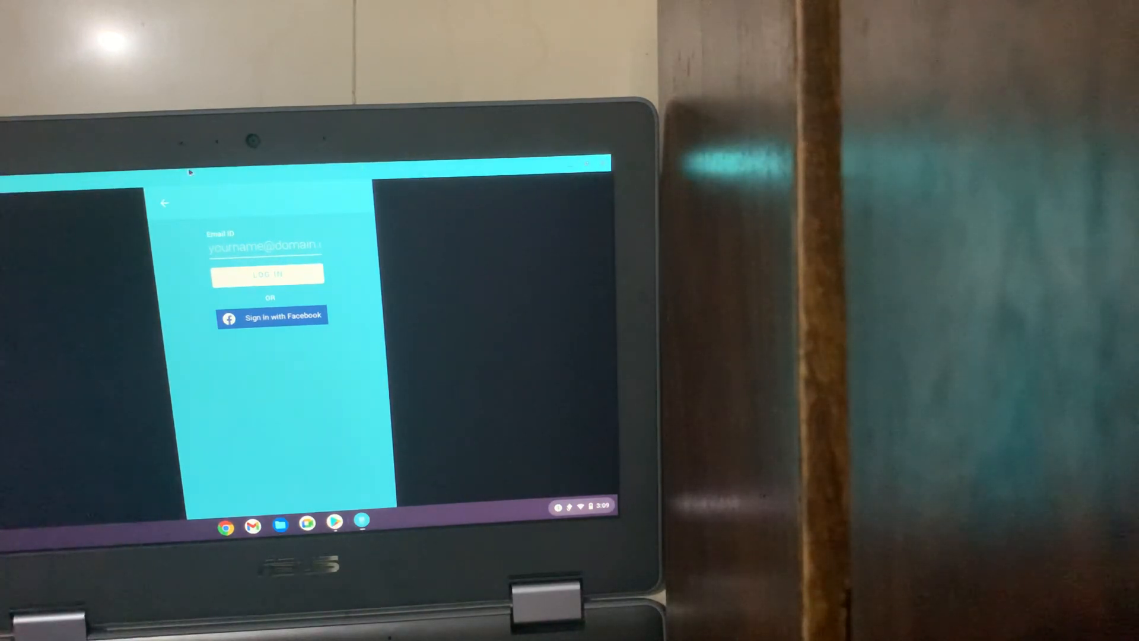